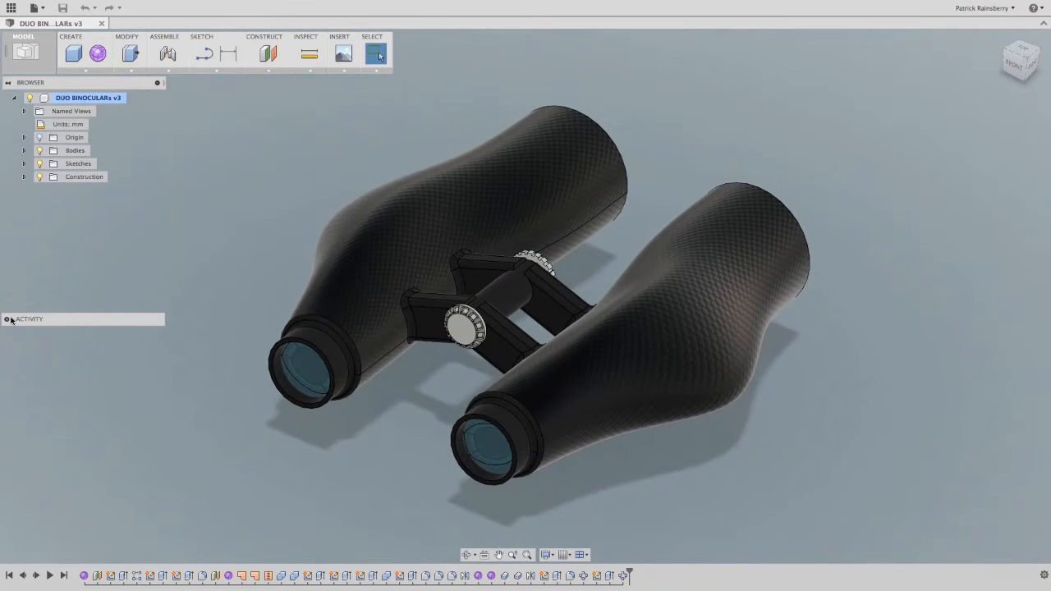
Expand the Activity panel to show the DUO BINOCULARs comments
left_click(8, 318)
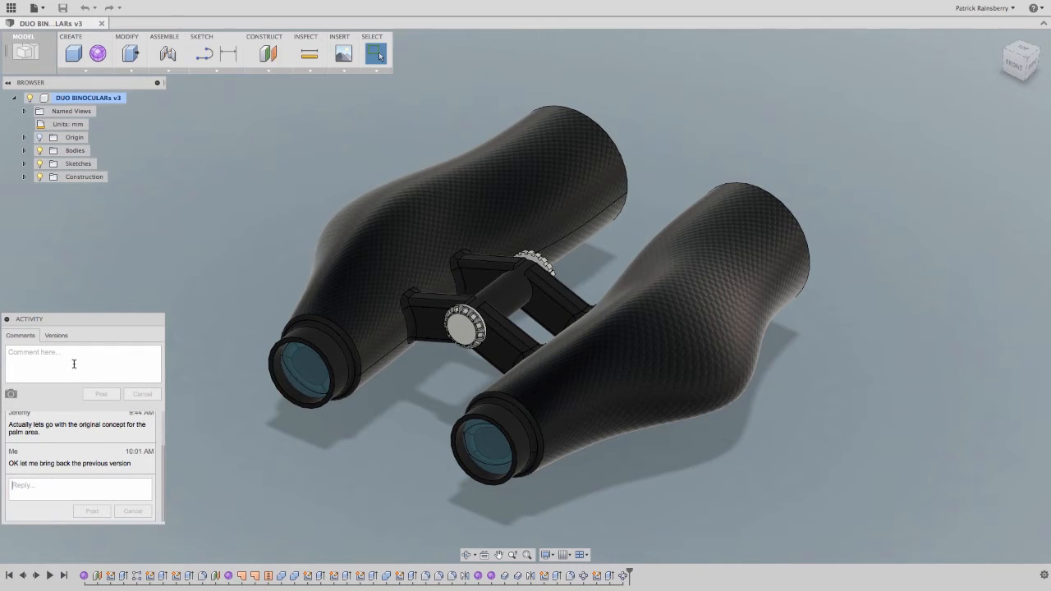
Open version 2, ADJUSTED SIGHT LINE, from the design's version history
left_click(55, 335)
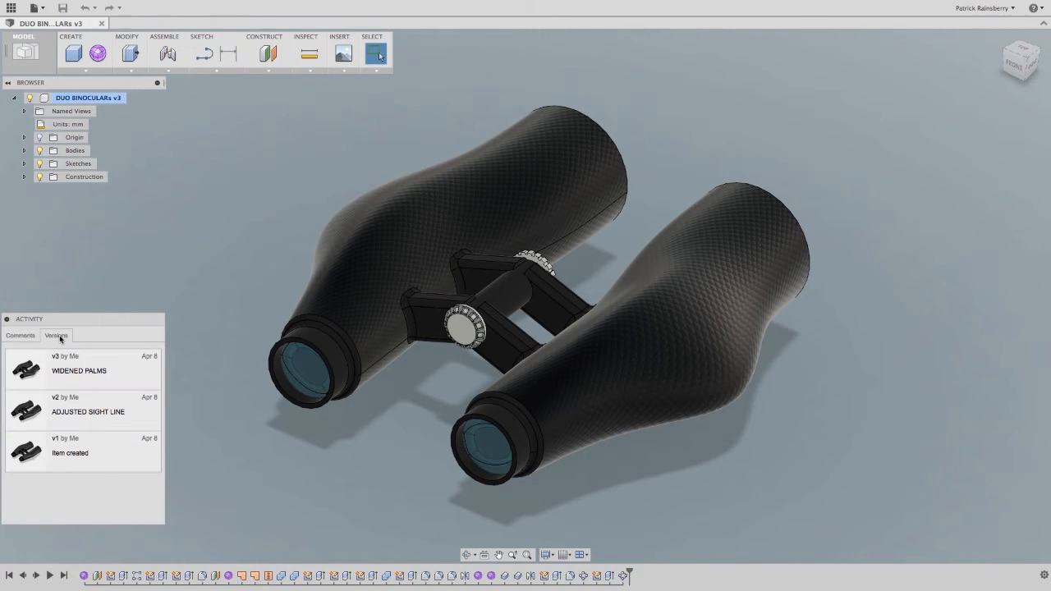
mouse_move(115, 420)
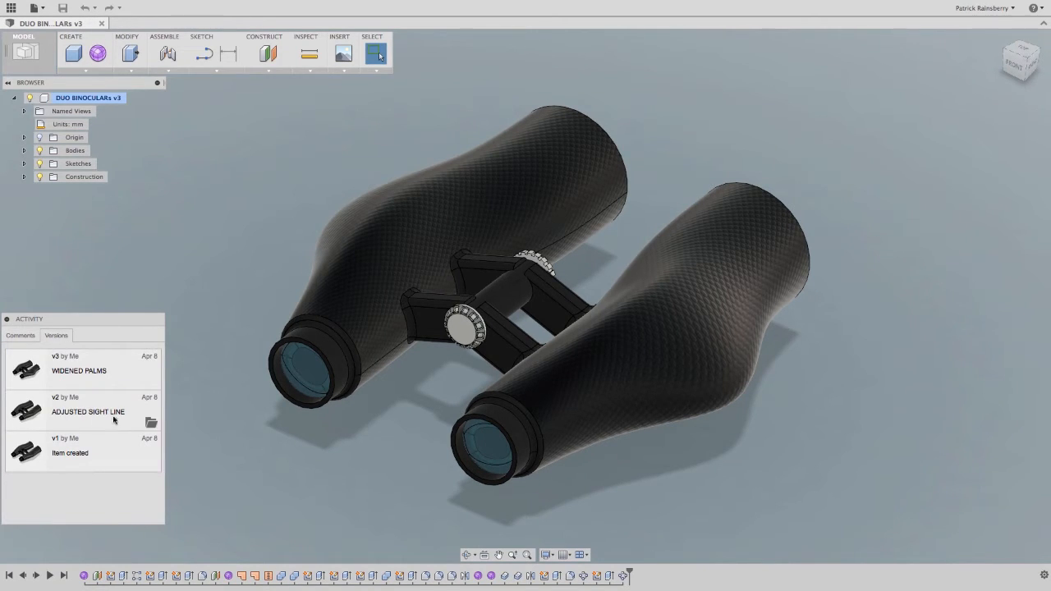
mouse_move(151, 423)
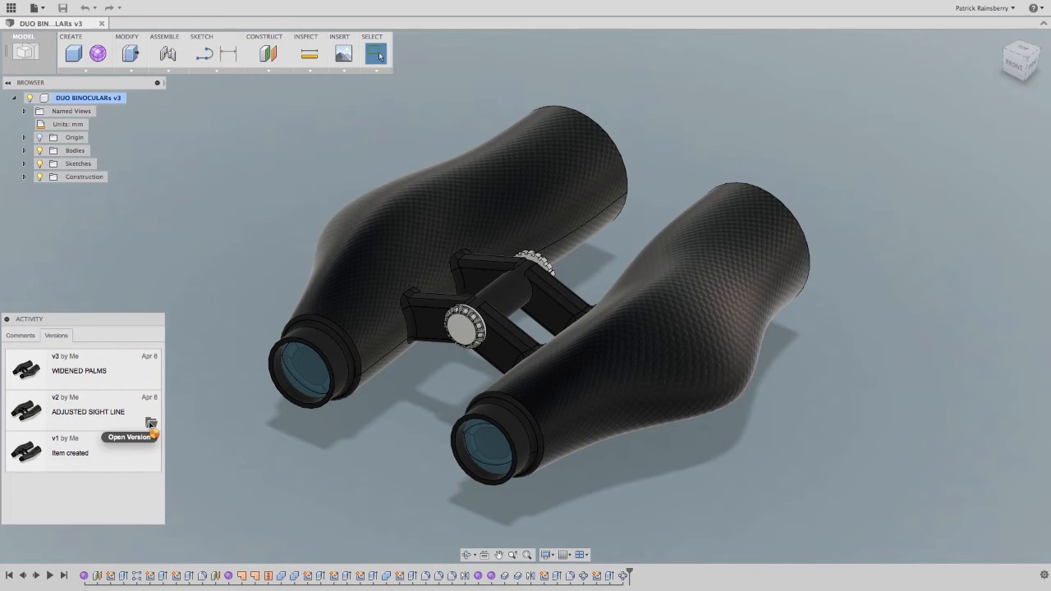
left_click(151, 423)
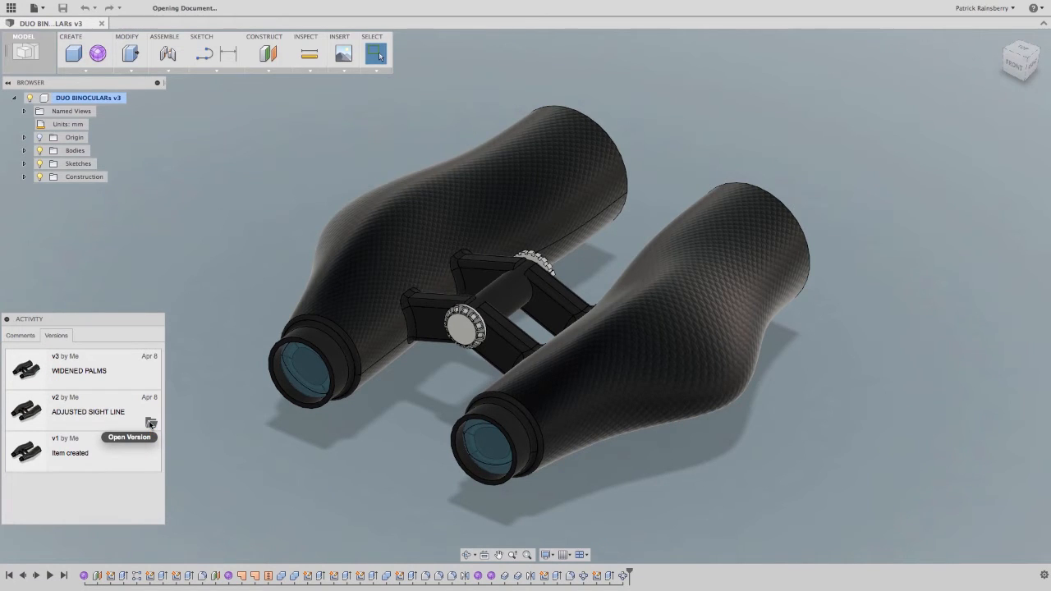
mouse_move(136, 437)
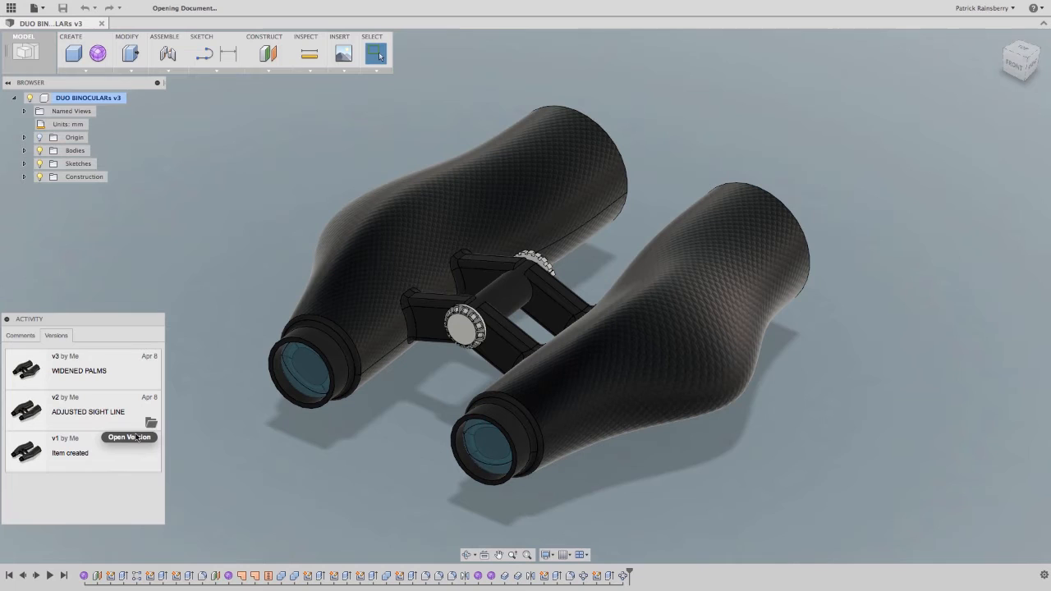
left_click(129, 437)
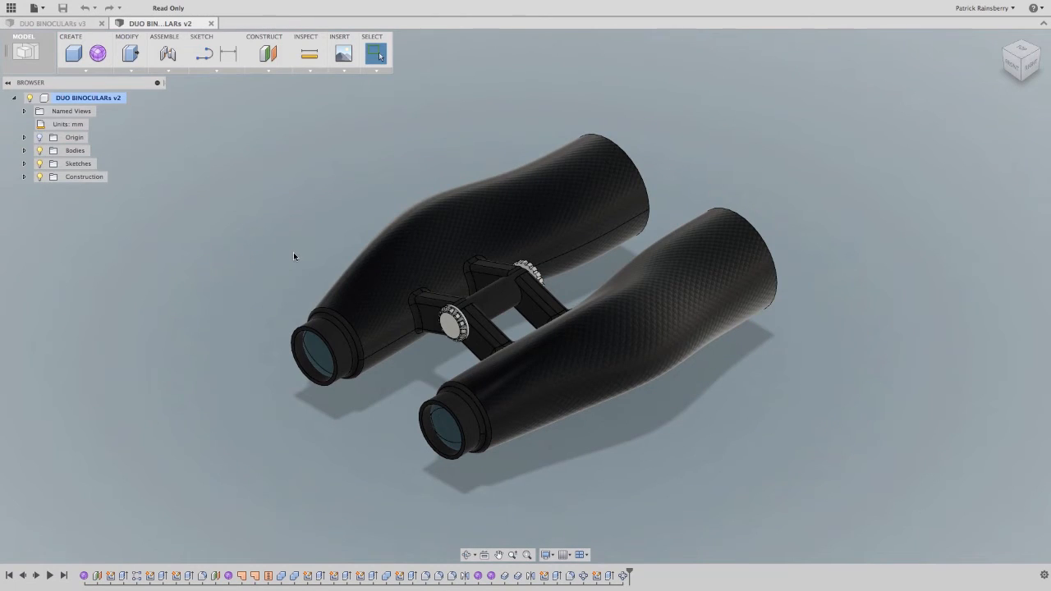
Inspect the v2 shape, then open DUO BINOCULARs online and show its versions
left_click_drag(294, 256, 319, 300)
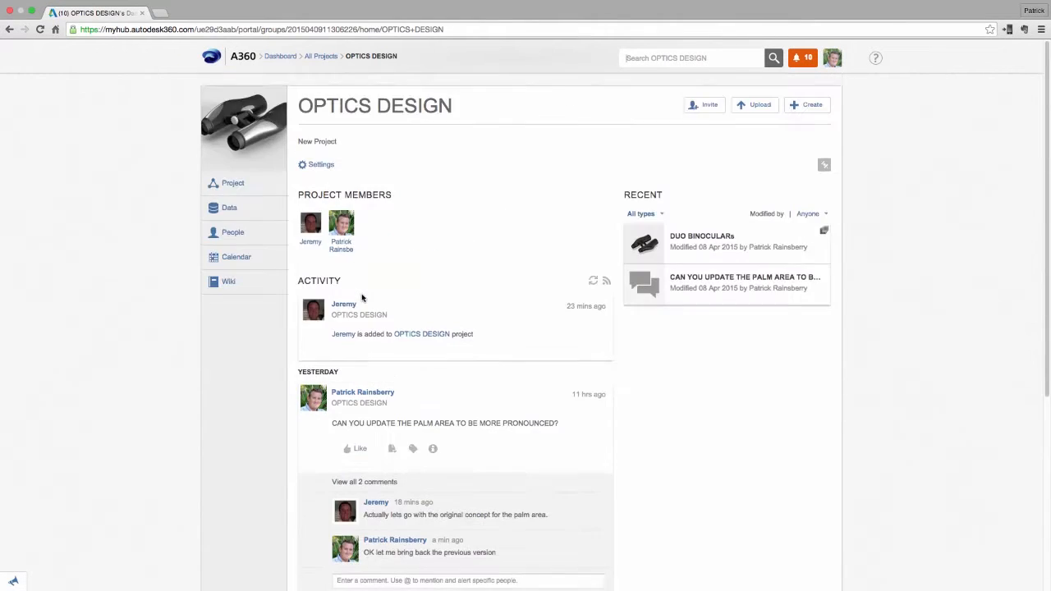
left_click(702, 235)
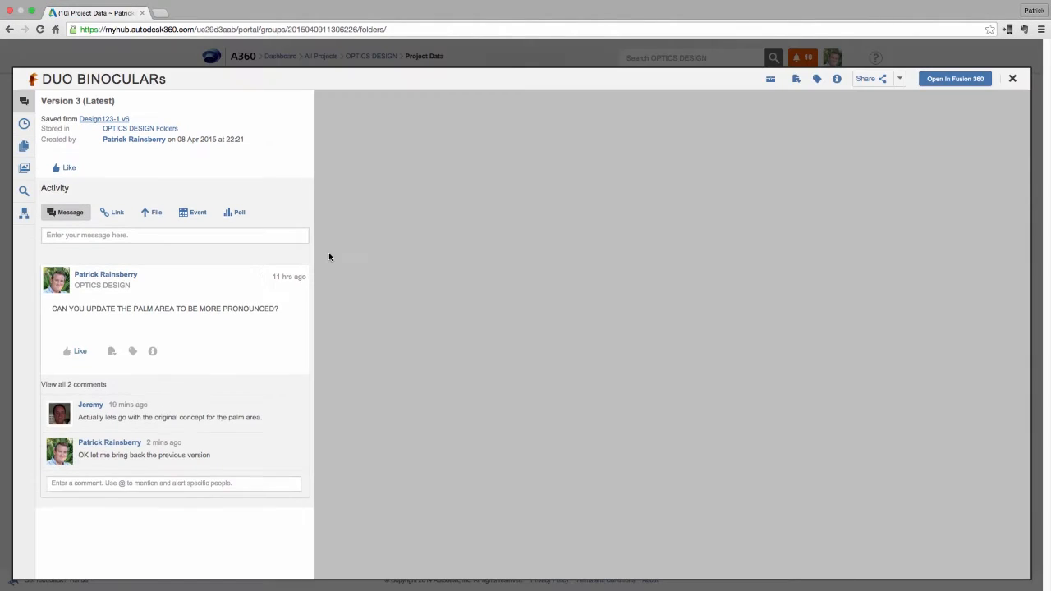
left_click(24, 123)
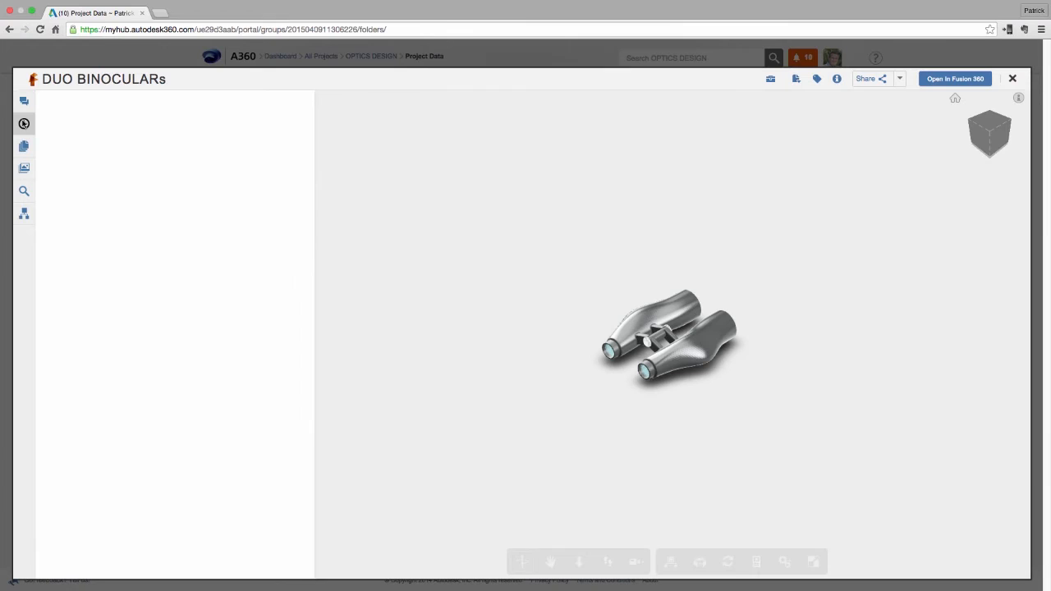
Promote Version 2 to become Version 4 (Latest) and open it for editing
left_click(24, 123)
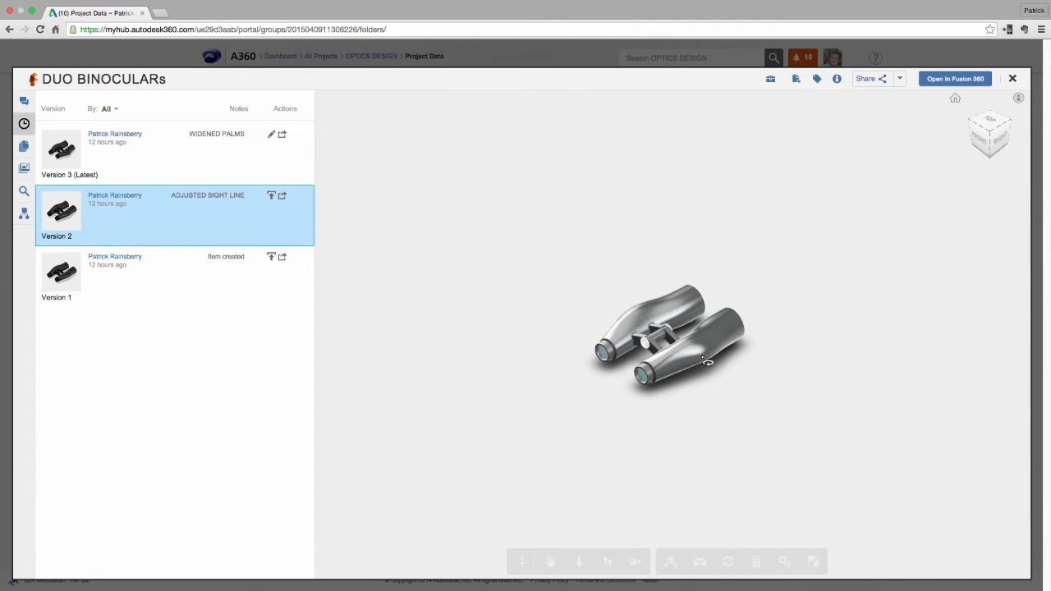
scroll("up", 3)
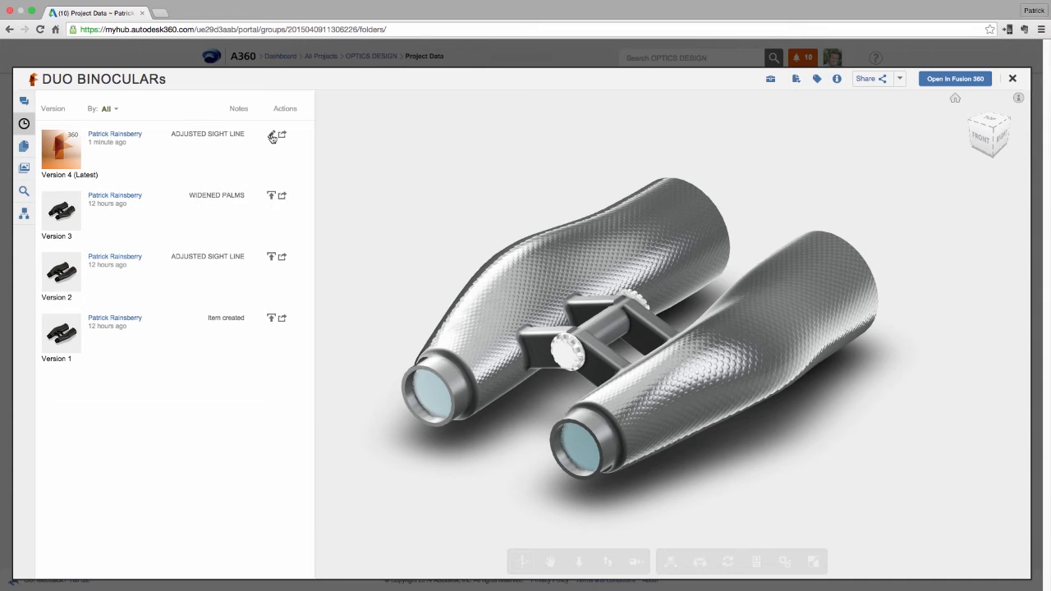
left_click(954, 78)
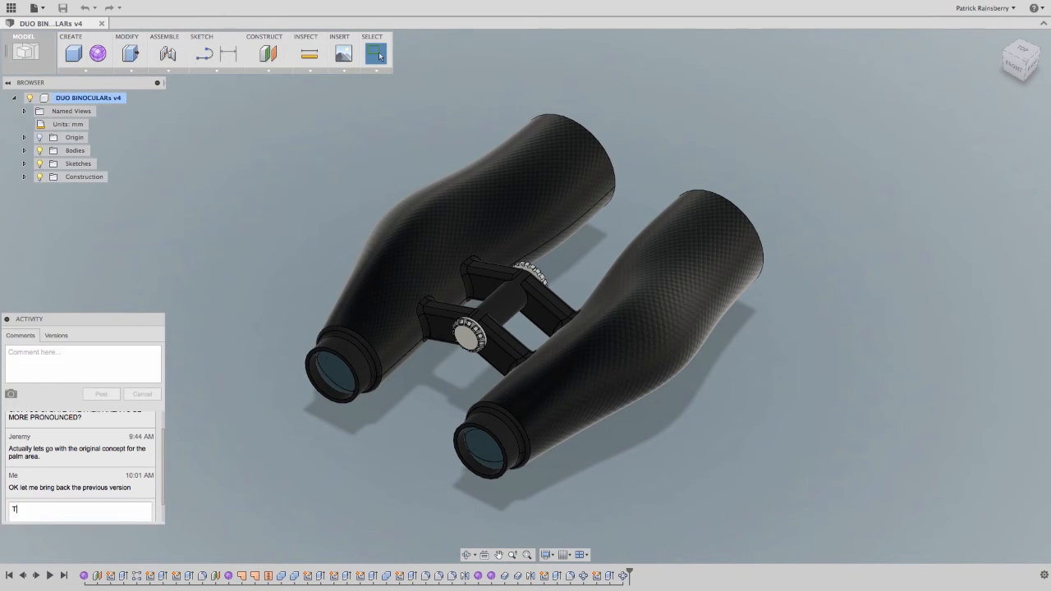
Post the reply 'design is updated to the previous shape' in v4's comments
type("He design is upda")
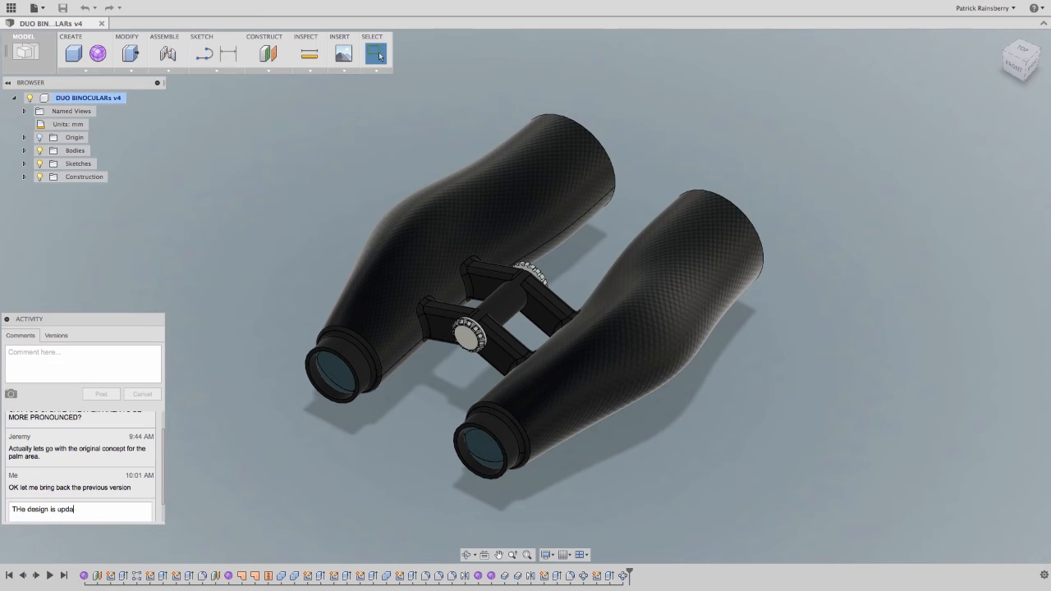
type("ted to the previous sha")
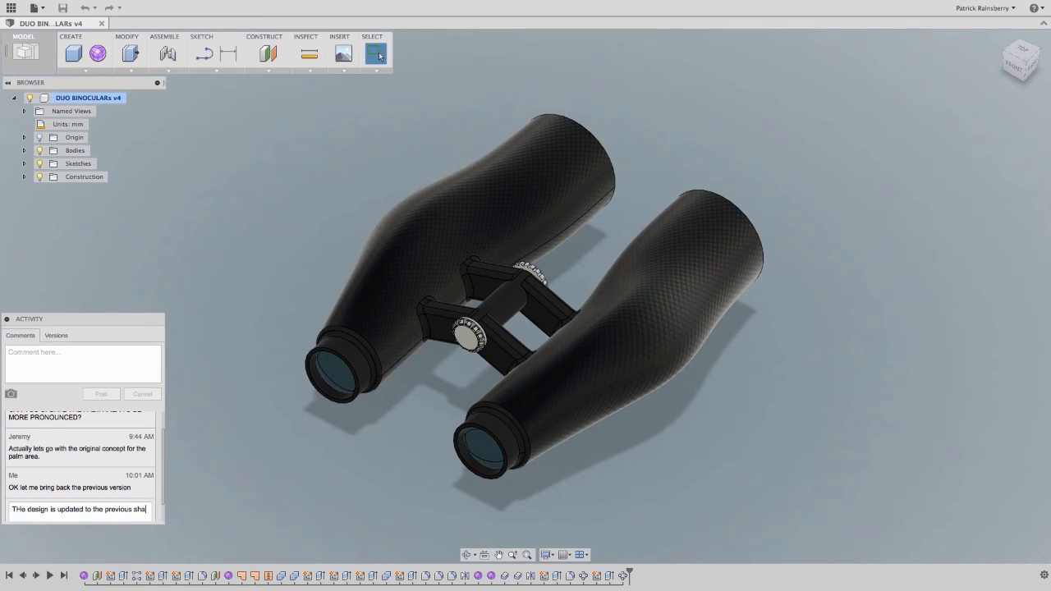
left_click(101, 395)
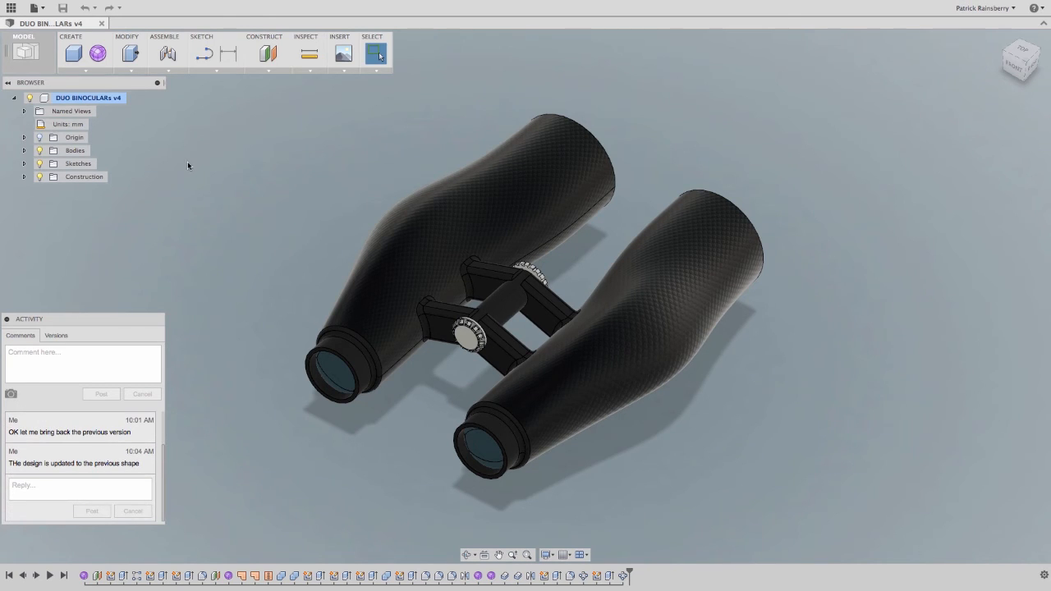
mouse_move(206, 203)
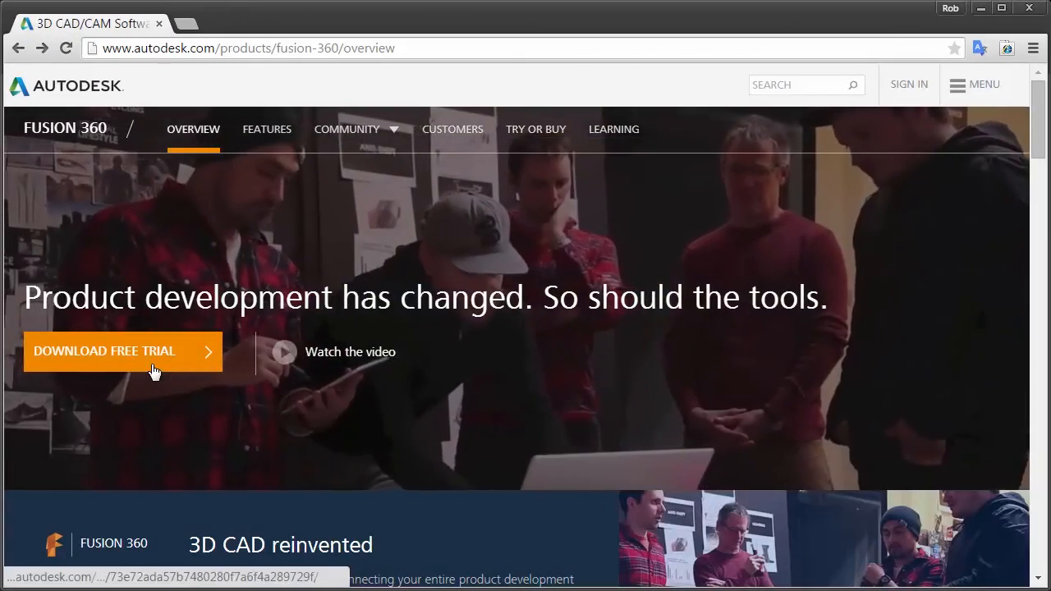
Start the Fusion 360 free trial download from the overview page
left_click(123, 352)
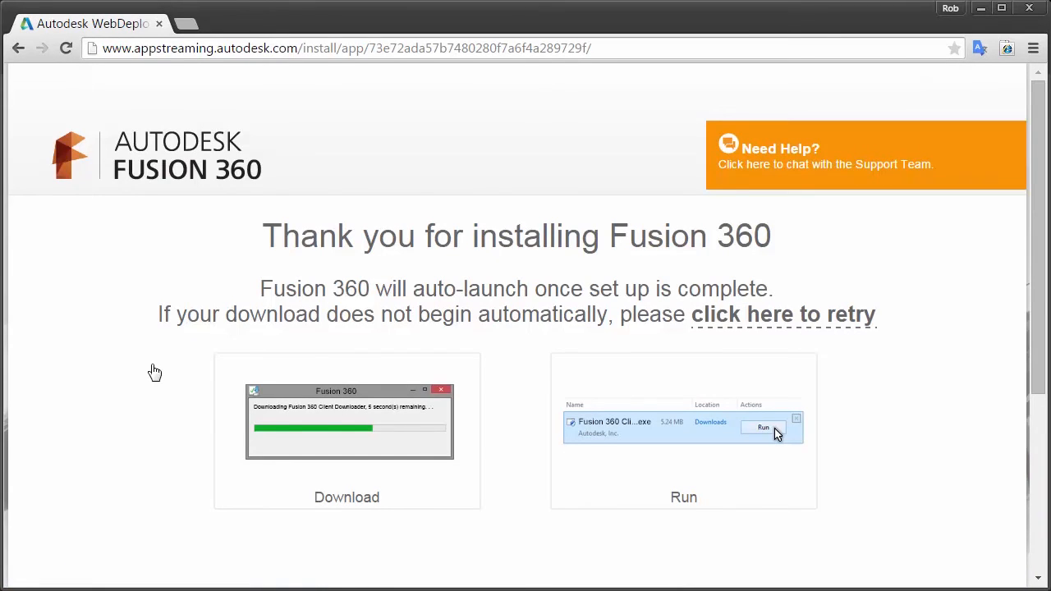